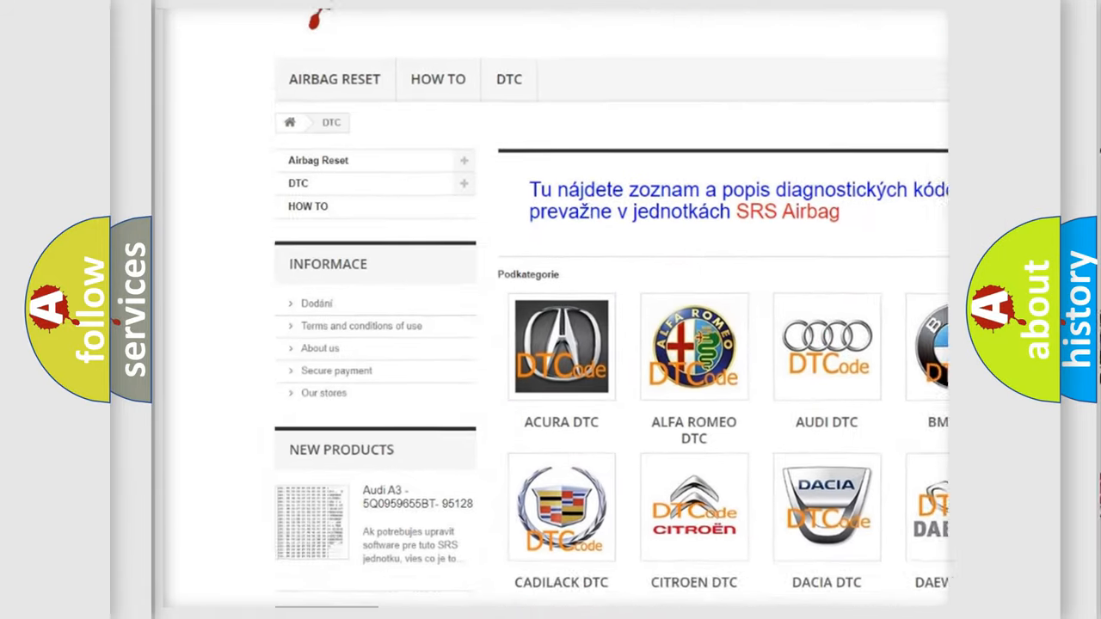
Scroll the DTC code page through the trouble-code list toward the footer store information
scroll("down", 3)
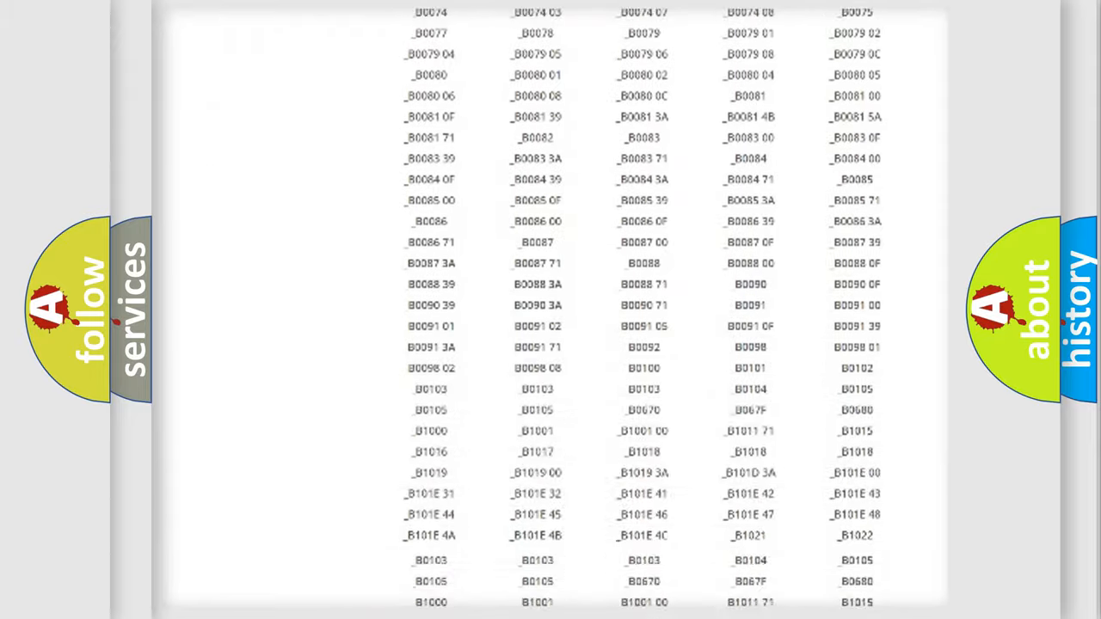
scroll("down", 3)
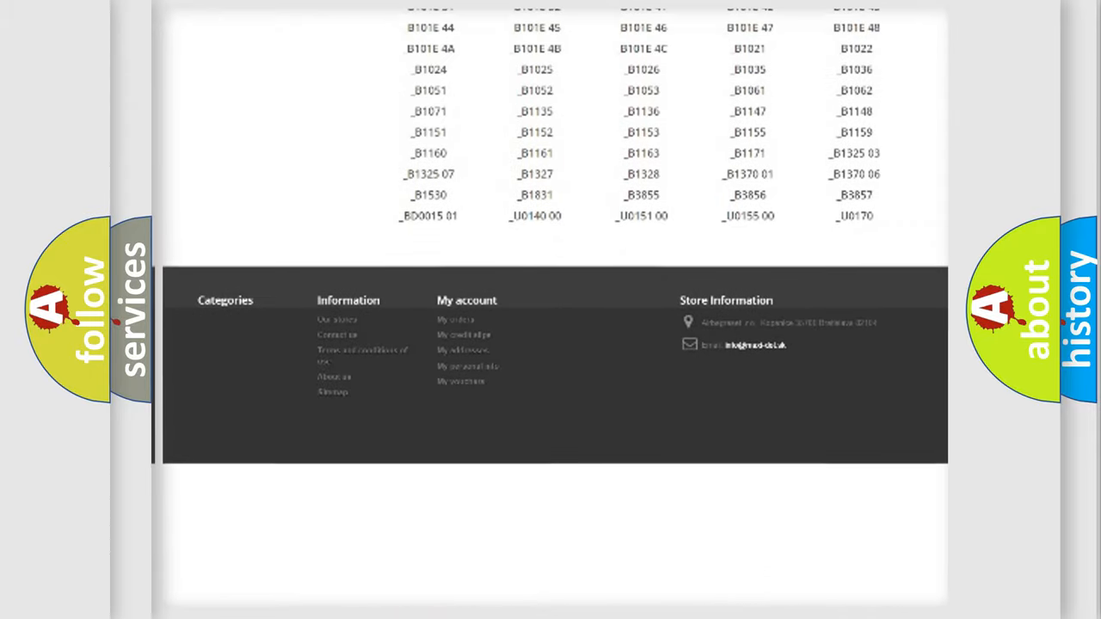
scroll("up", 3)
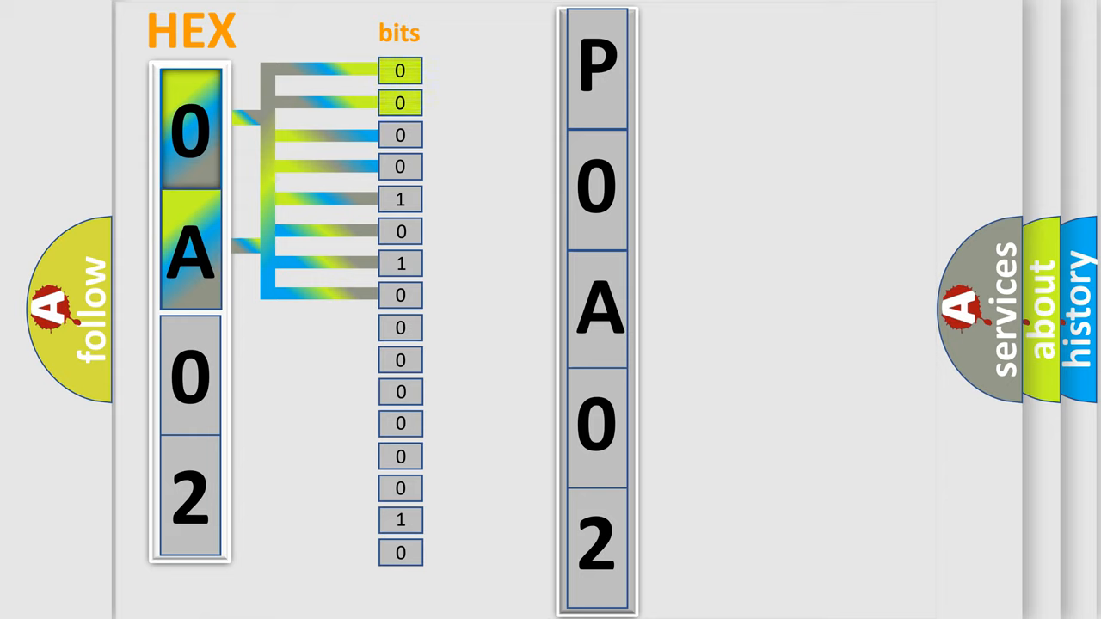
Advance to the HEX slide breaking P0A02's digits 0A02 into individual bits
left_click(595, 65)
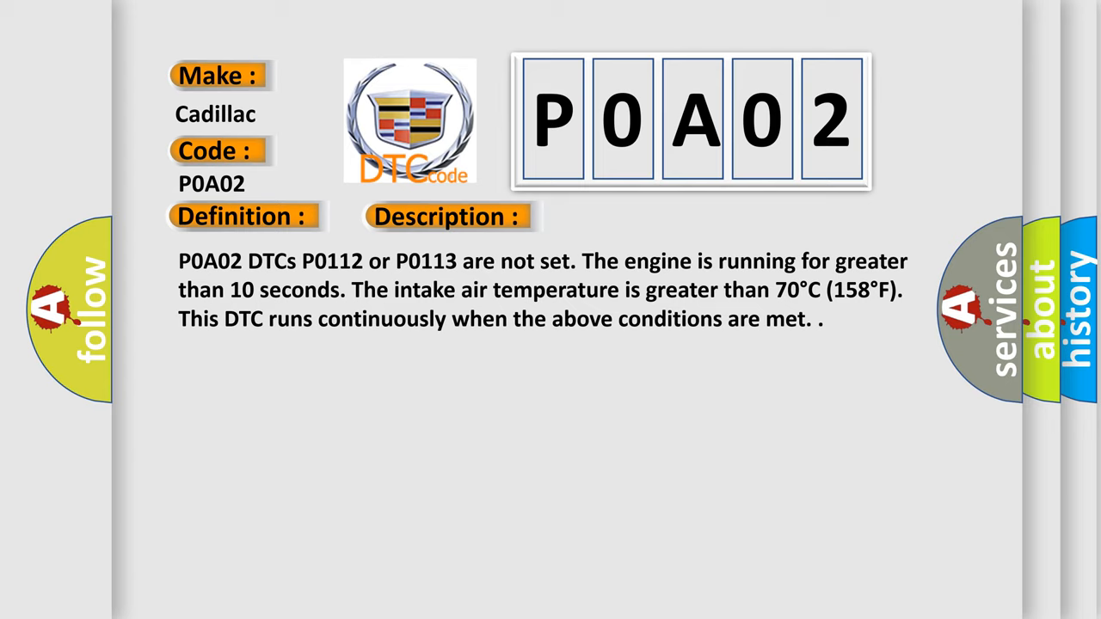
Advance the Cadillac P0A02 card to its cause: generator control module temperature below -60.5°C
left_click(448, 216)
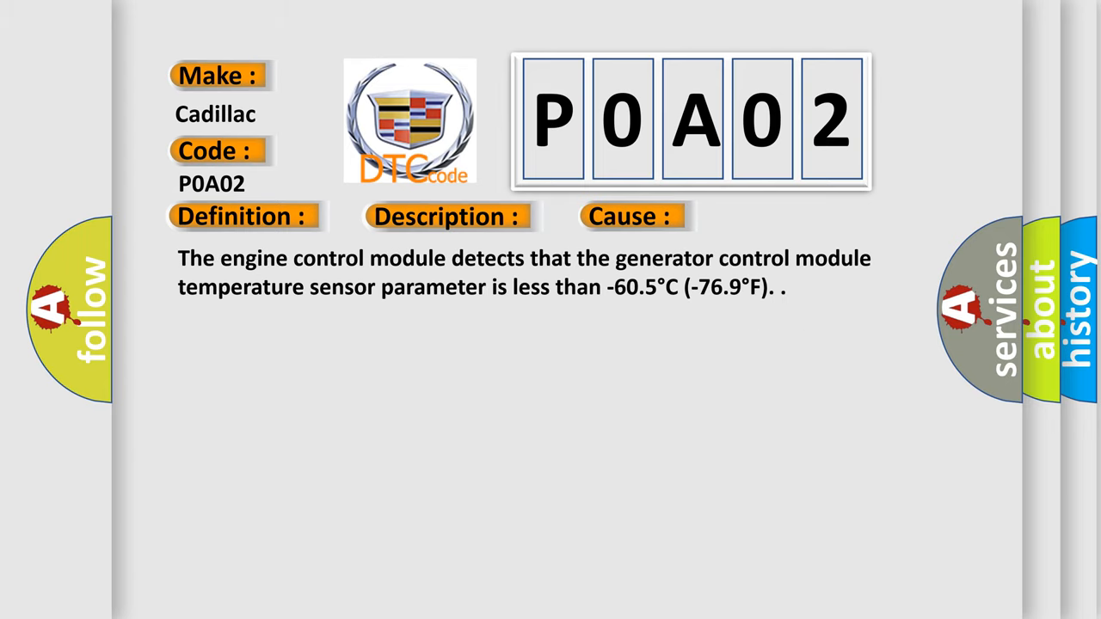